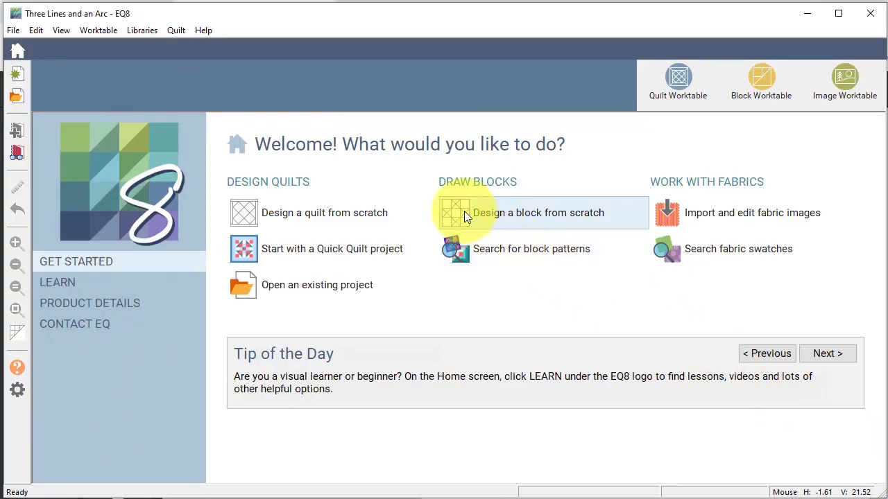
- Begin a new pieced block from scratch on the Home screen
{"action": "left_click", "coordinate": [538, 214]}
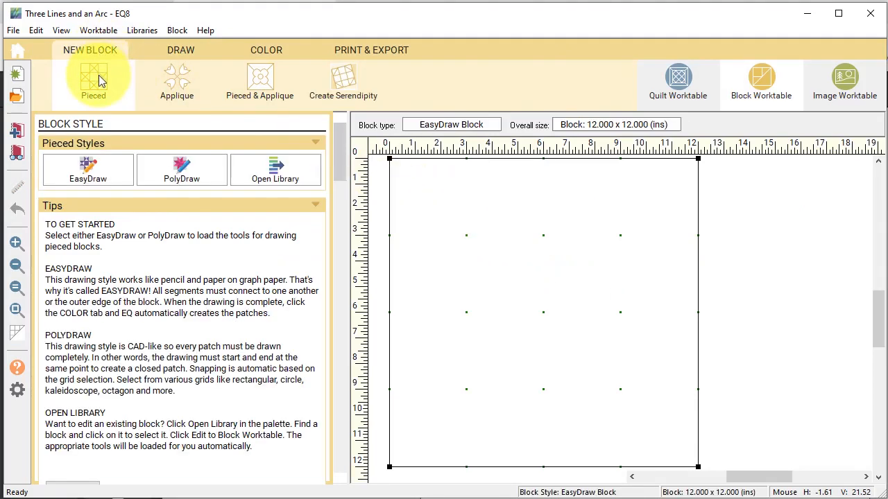
{"action": "left_click", "coordinate": [180, 50]}
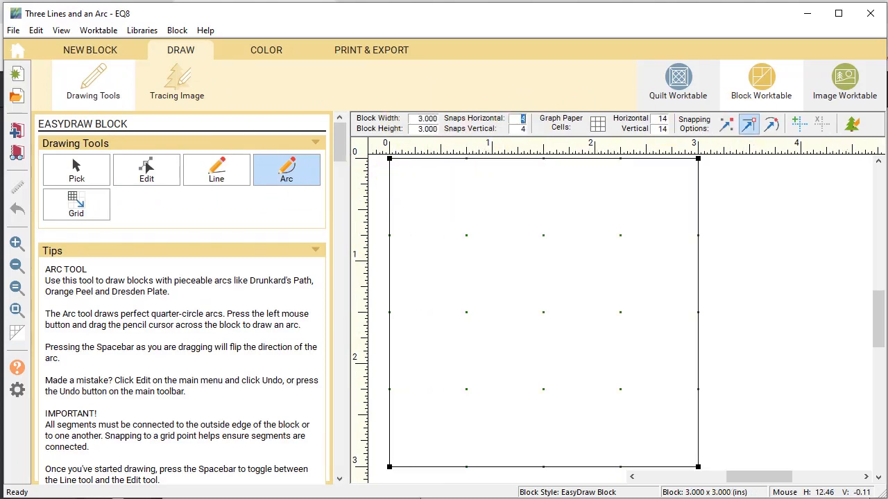
{"action": "mouse_move", "coordinate": [727, 124]}
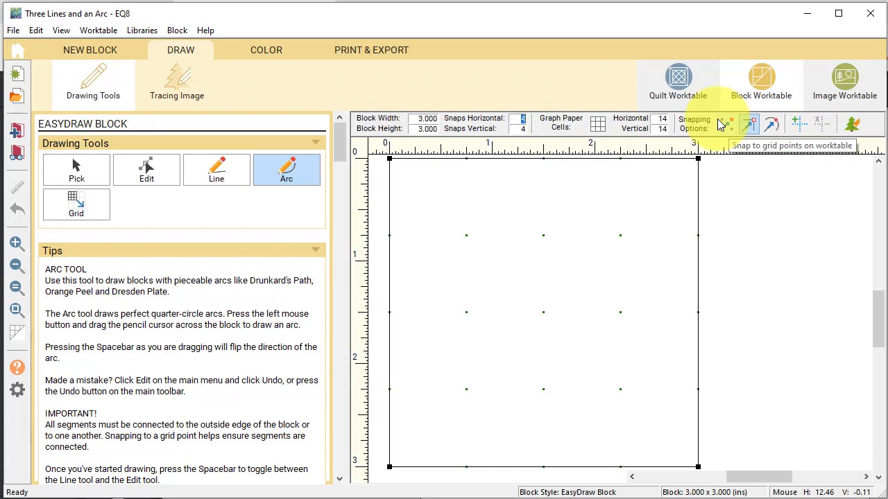
{"action": "mouse_move", "coordinate": [749, 128]}
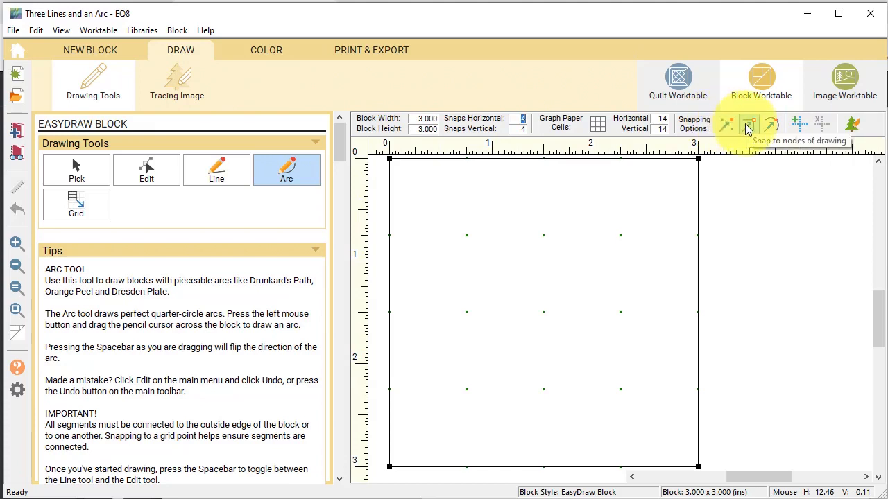
{"action": "mouse_move", "coordinate": [437, 248]}
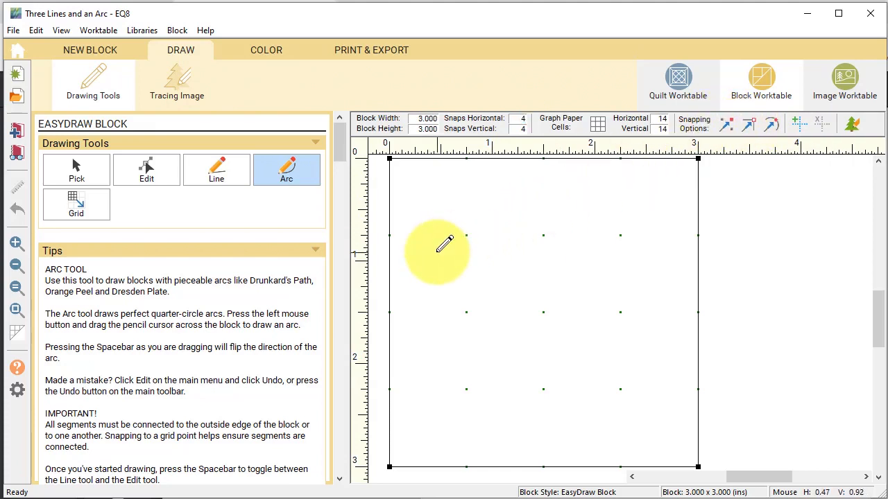
- Draw three straight lines ending on the block's top, bottom and right edges
{"action": "left_click", "coordinate": [217, 169]}
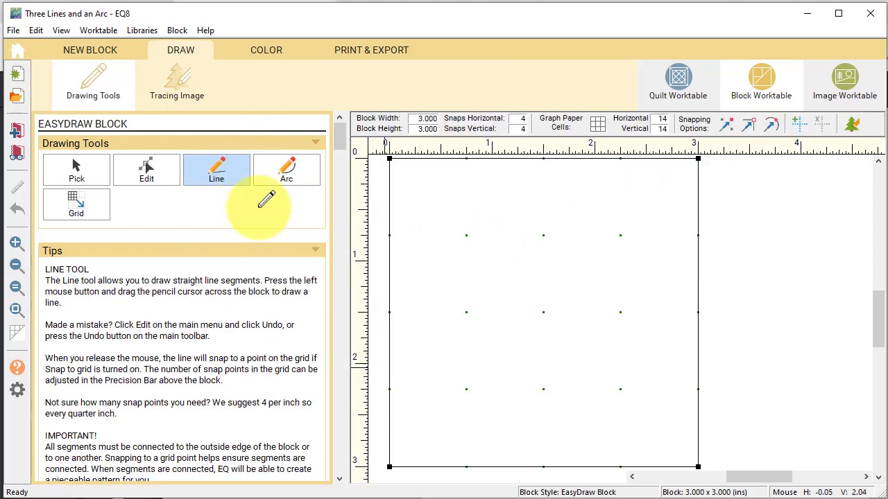
{"action": "mouse_move", "coordinate": [399, 326]}
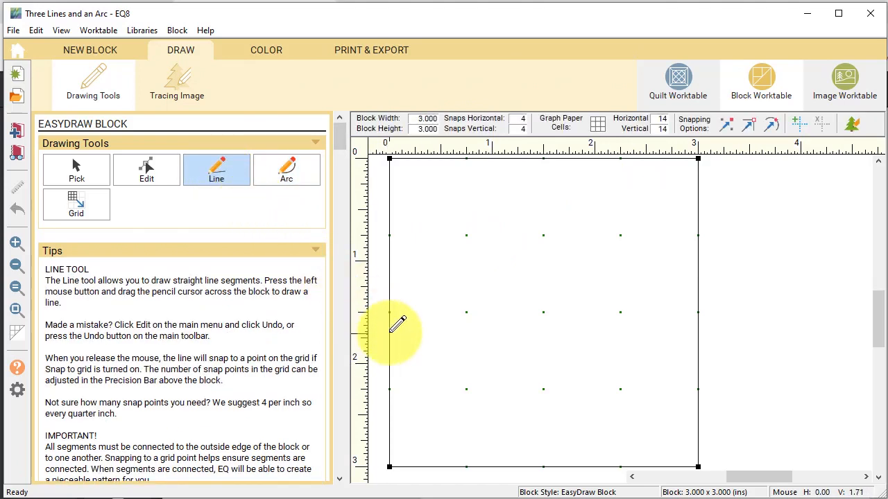
{"action": "left_click_drag", "start_coordinate": [389, 331], "coordinate": [466, 286]}
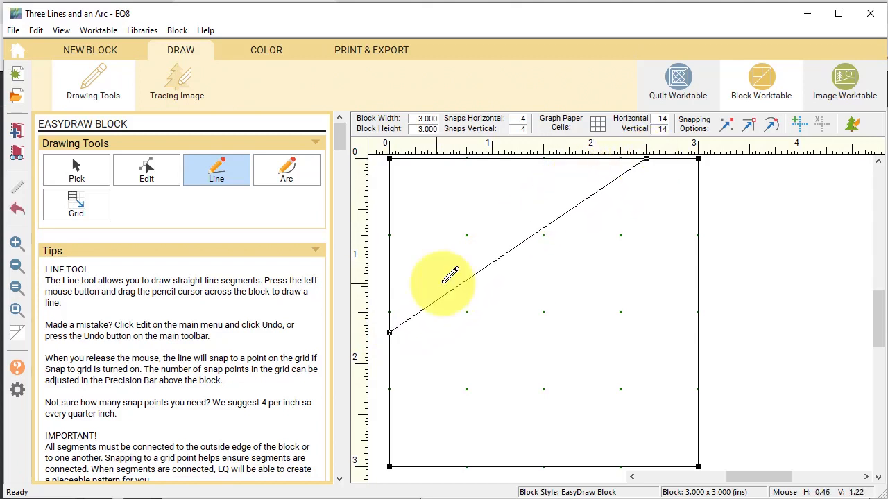
{"action": "left_click_drag", "start_coordinate": [427, 270], "coordinate": [645, 469]}
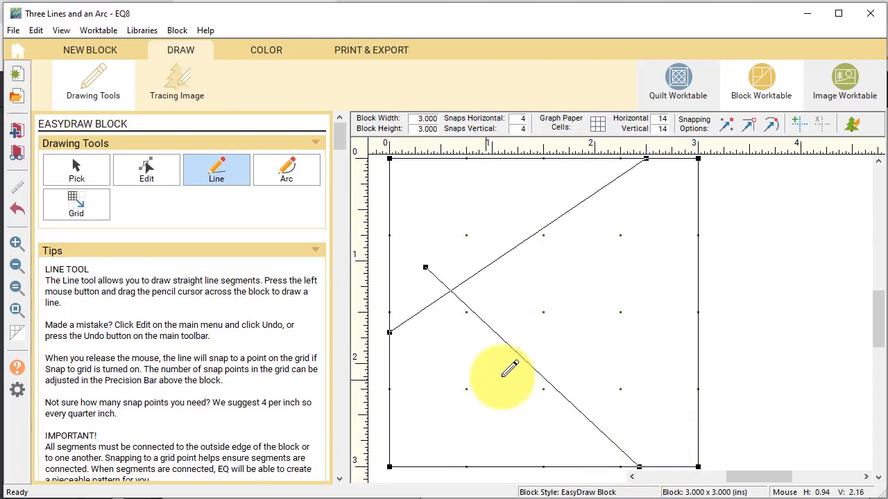
{"action": "left_click_drag", "start_coordinate": [502, 367], "coordinate": [694, 252]}
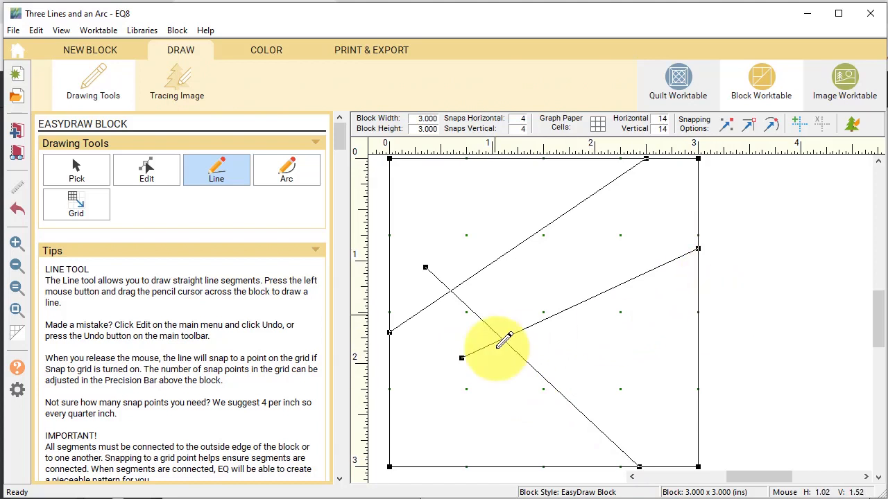
{"action": "mouse_move", "coordinate": [388, 340]}
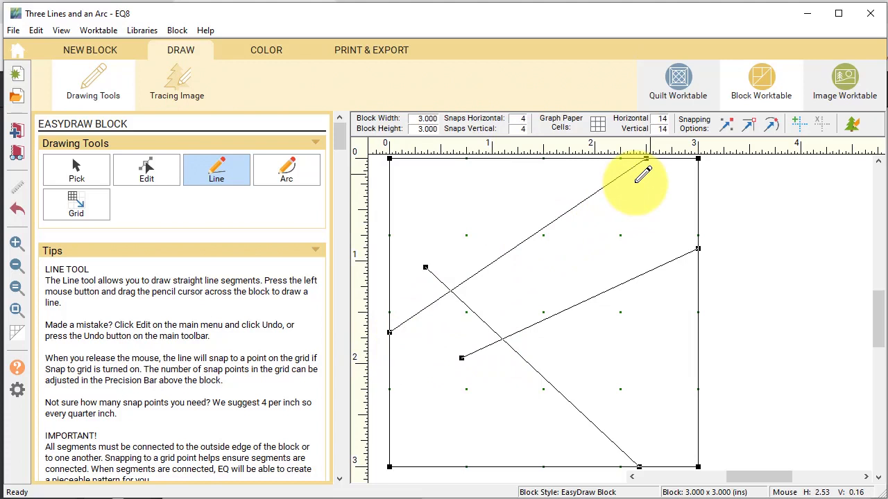
{"action": "mouse_move", "coordinate": [488, 388]}
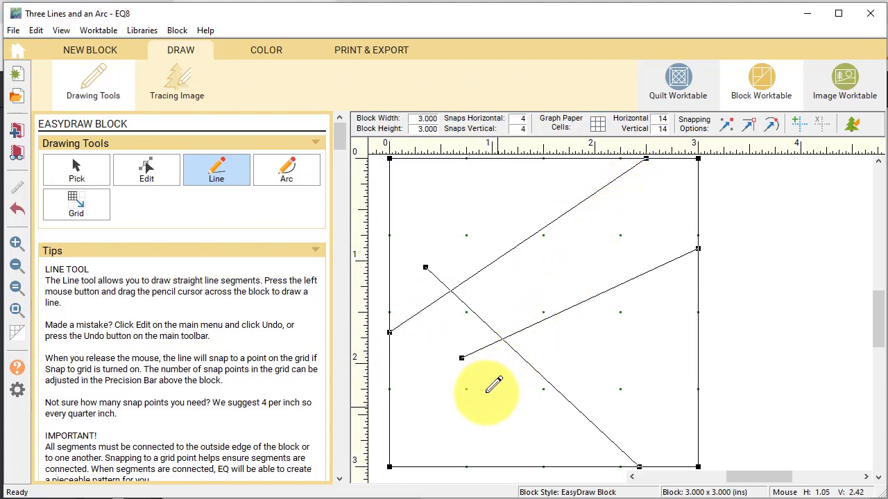
{"action": "mouse_move", "coordinate": [486, 388]}
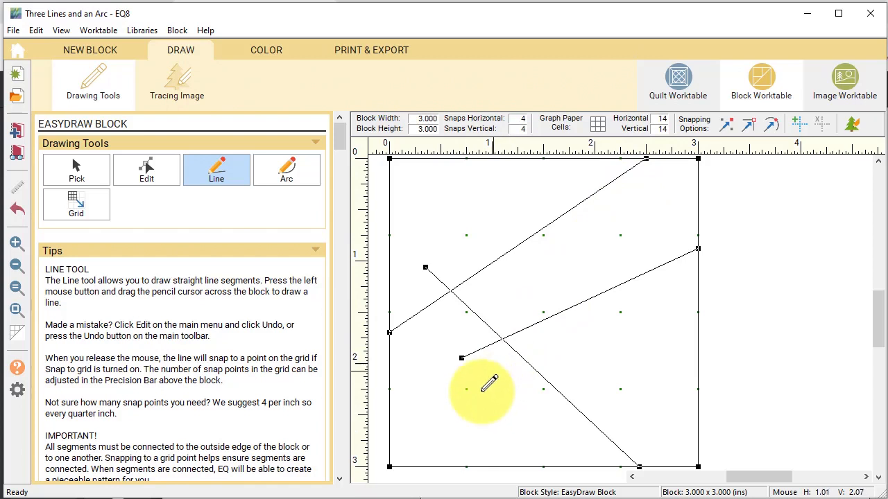
{"action": "mouse_move", "coordinate": [408, 359]}
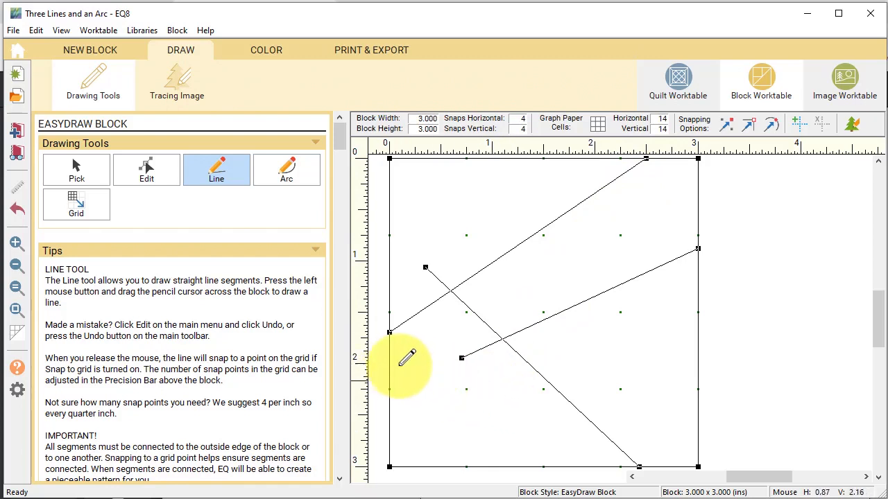
{"action": "mouse_move", "coordinate": [516, 363]}
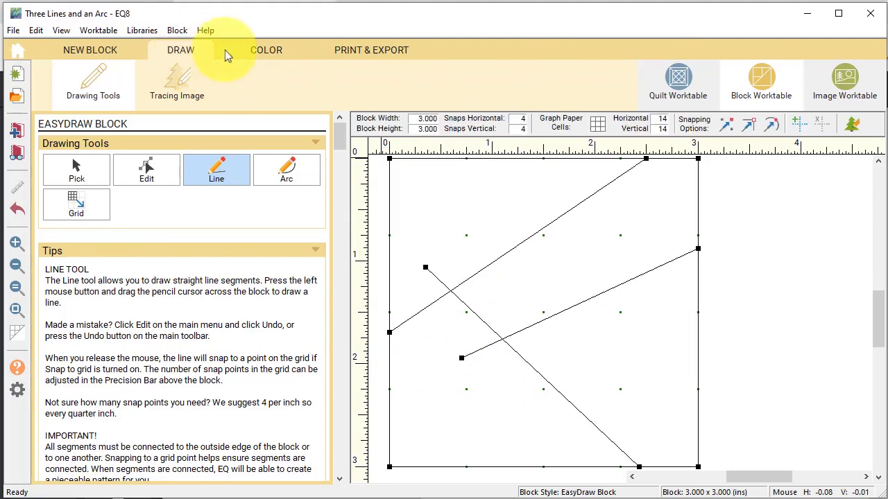
- Preview the patches on the Color tab, then return to the Draw tab
{"action": "left_click", "coordinate": [266, 50]}
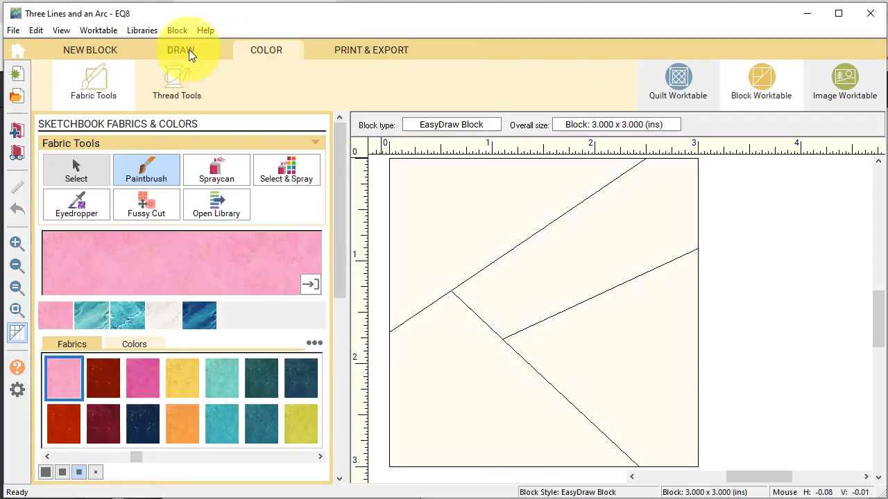
{"action": "left_click", "coordinate": [180, 50]}
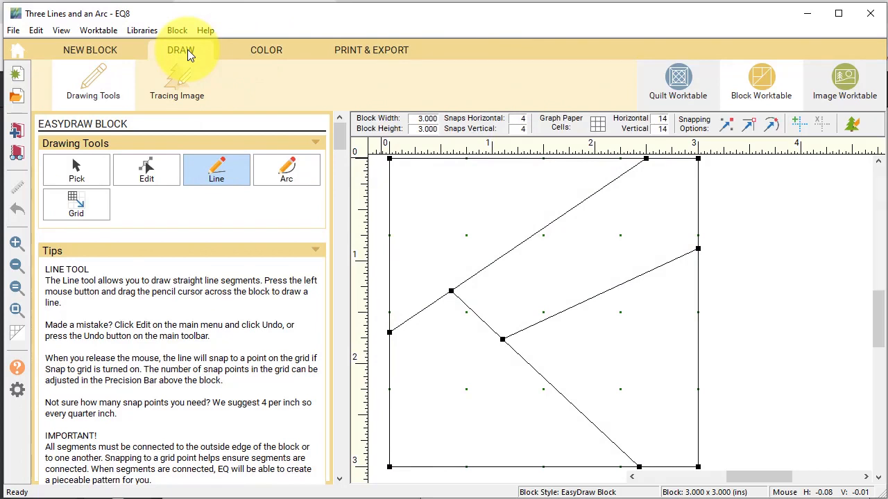
{"action": "mouse_move", "coordinate": [742, 150]}
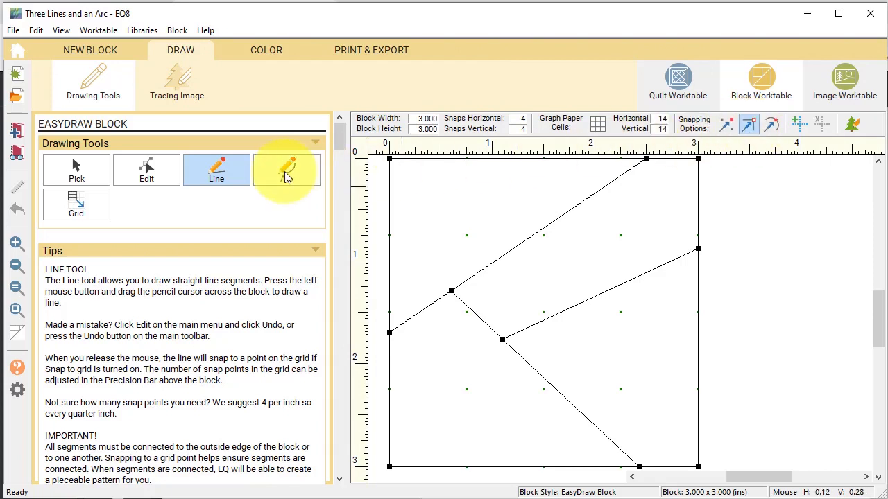
- Draw an arc from the bottom edge to the right edge, then go to colouring
{"action": "left_click", "coordinate": [286, 169]}
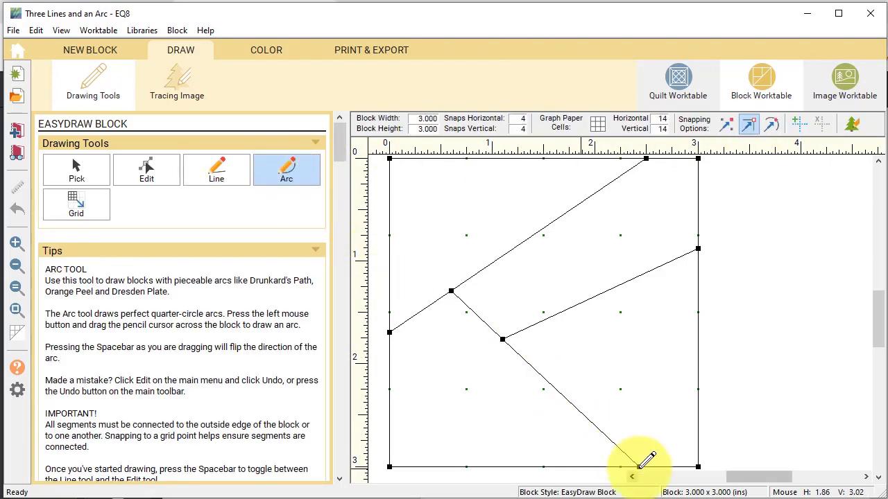
{"action": "mouse_move", "coordinate": [641, 461]}
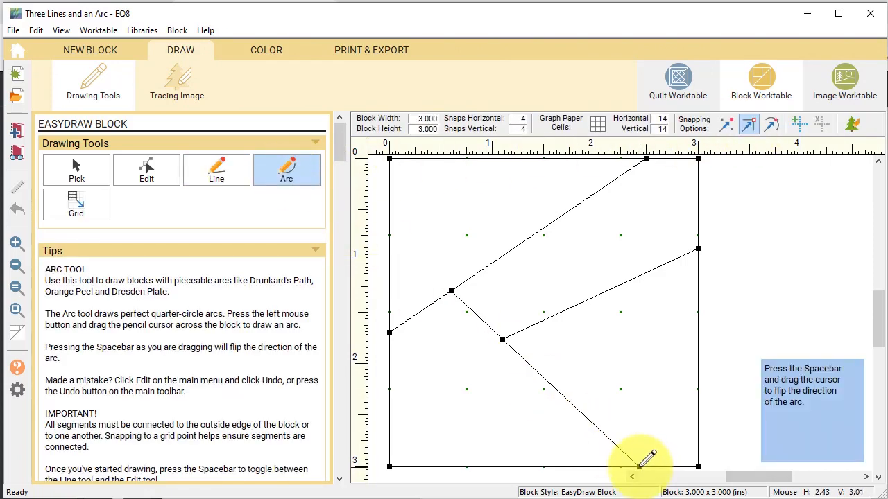
{"action": "left_click_drag", "start_coordinate": [639, 466], "coordinate": [696, 248]}
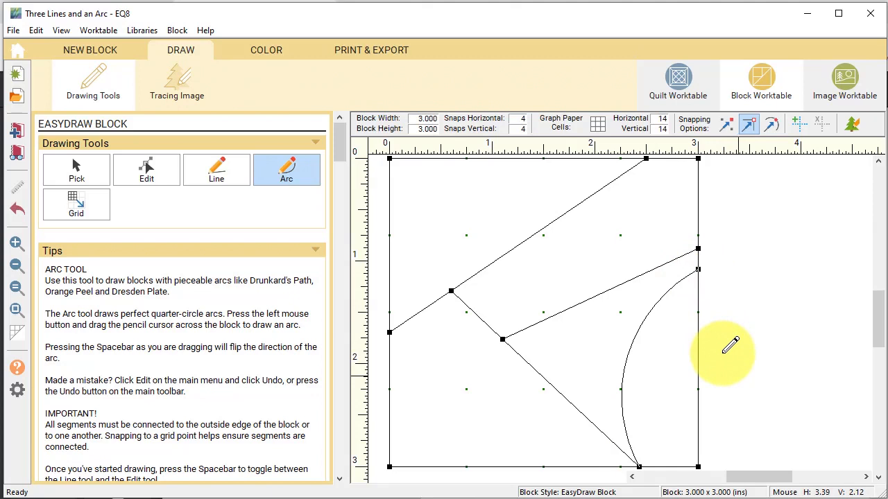
{"action": "left_click", "coordinate": [267, 50]}
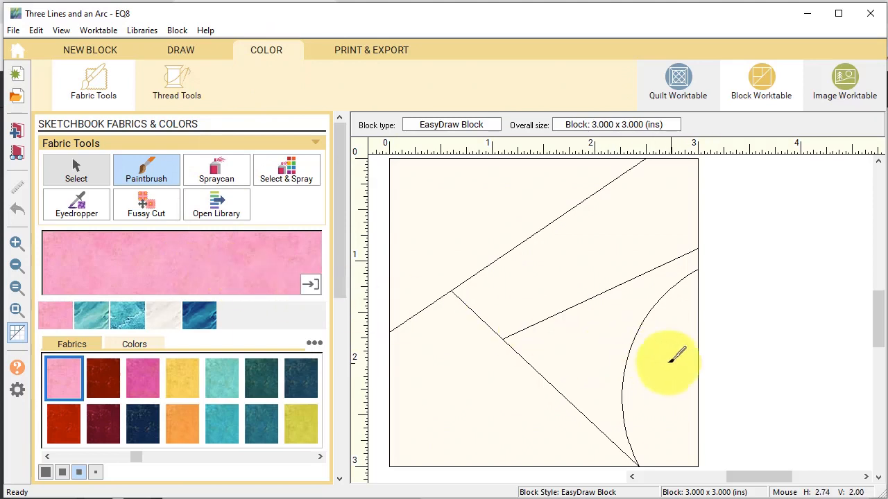
- Paint the arc pink, a patch cream marbled and the top-left patch dark blue
{"action": "left_click", "coordinate": [666, 360]}
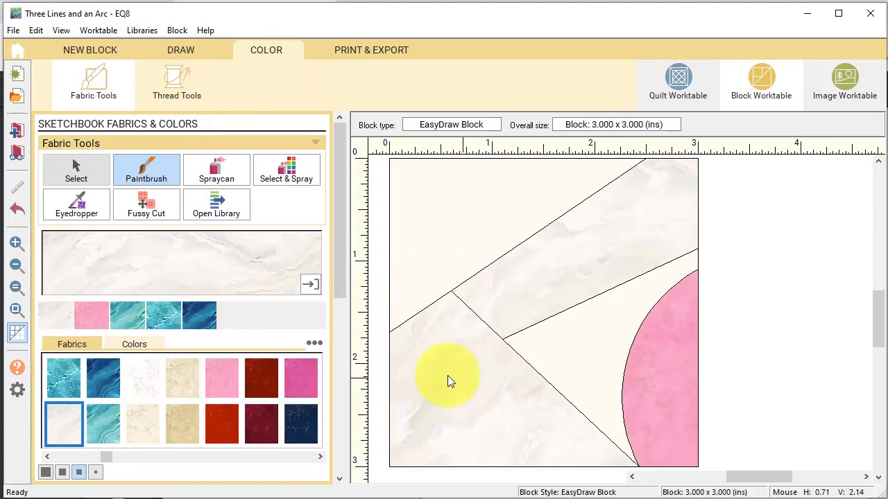
{"action": "left_click", "coordinate": [593, 316]}
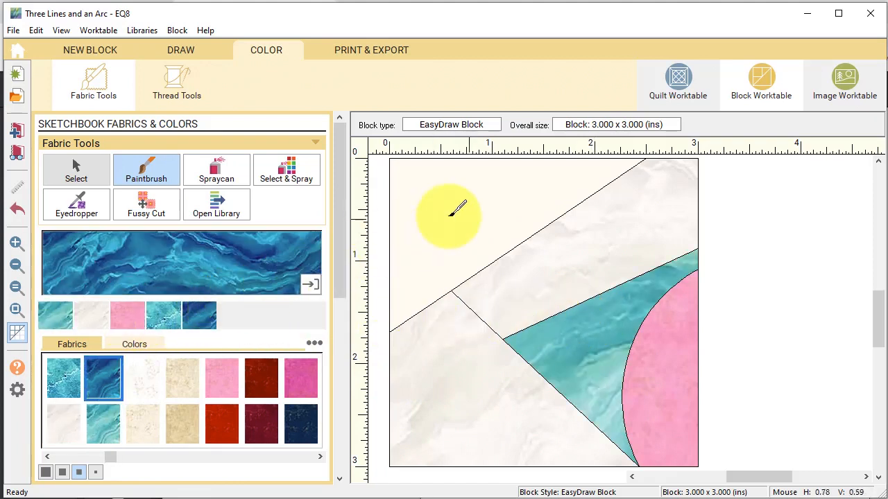
{"action": "left_click", "coordinate": [451, 208]}
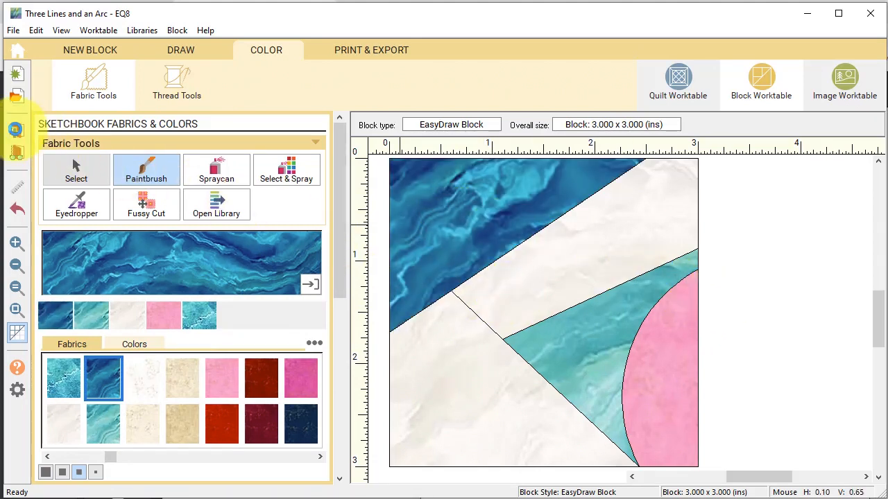
{"action": "mouse_move", "coordinate": [678, 82]}
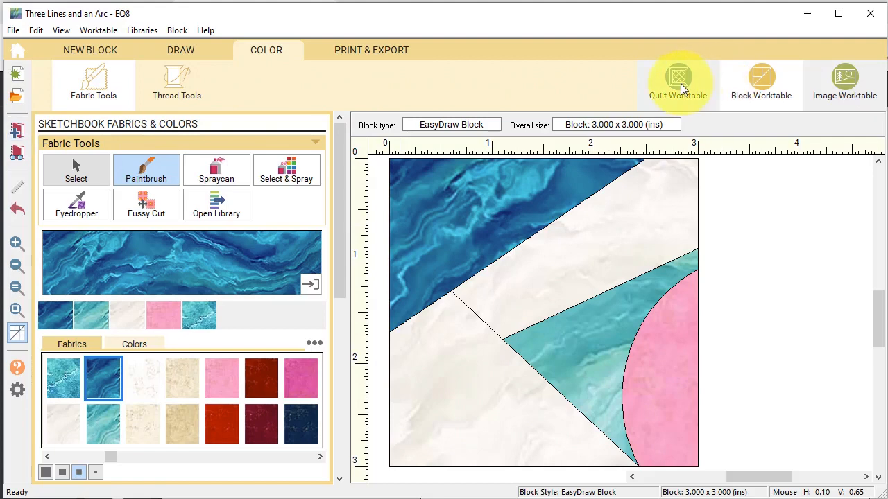
- Move to the Quilt Worktable and show the horizontal quilt's layout settings
{"action": "left_click", "coordinate": [677, 79]}
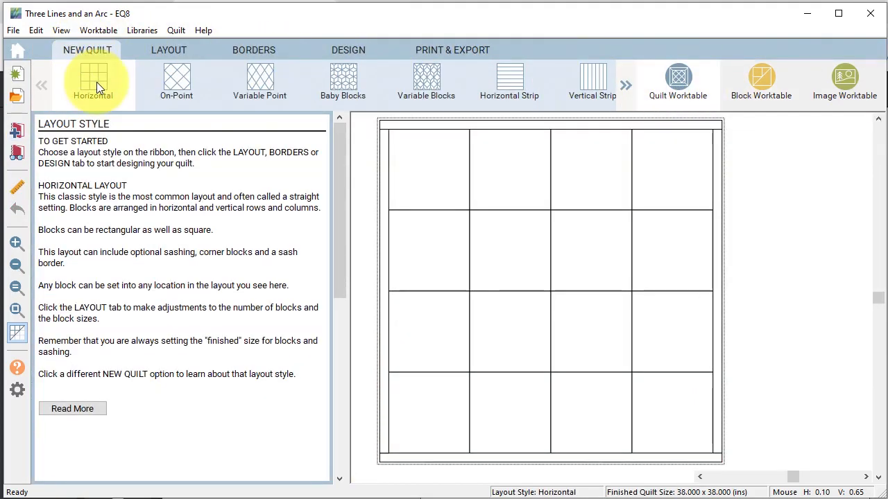
{"action": "left_click", "coordinate": [169, 50]}
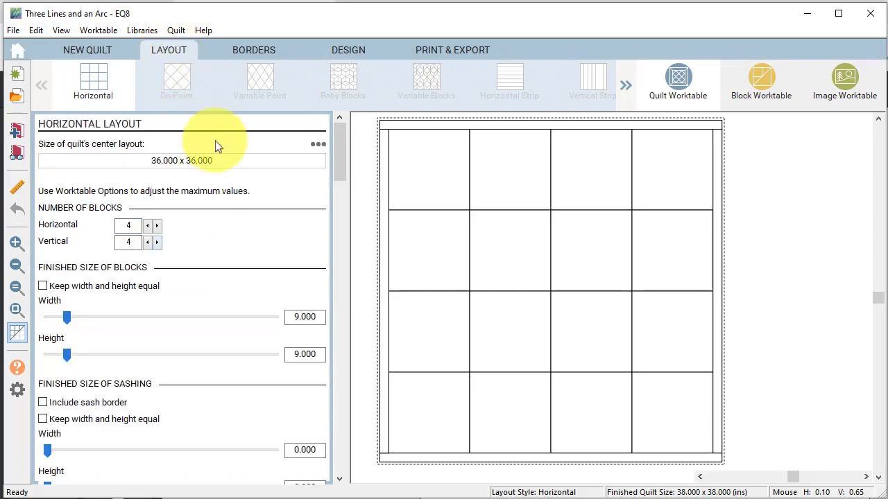
{"action": "mouse_move", "coordinate": [272, 261]}
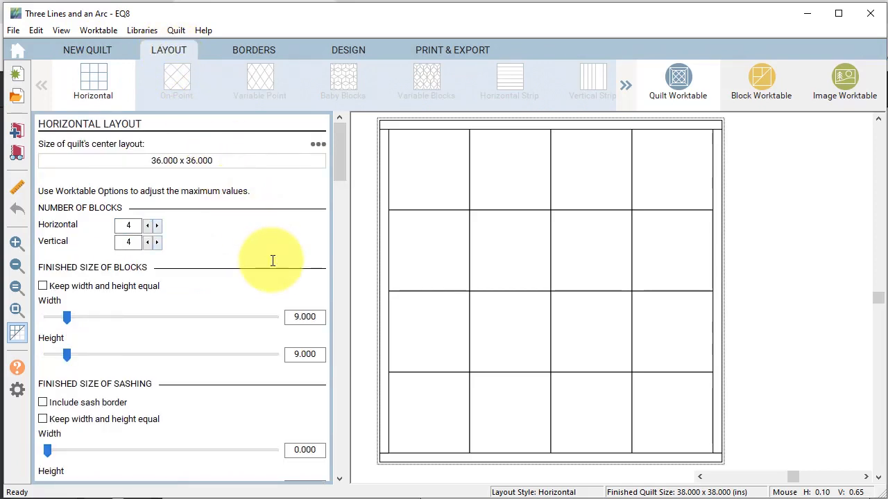
{"action": "mouse_move", "coordinate": [272, 267]}
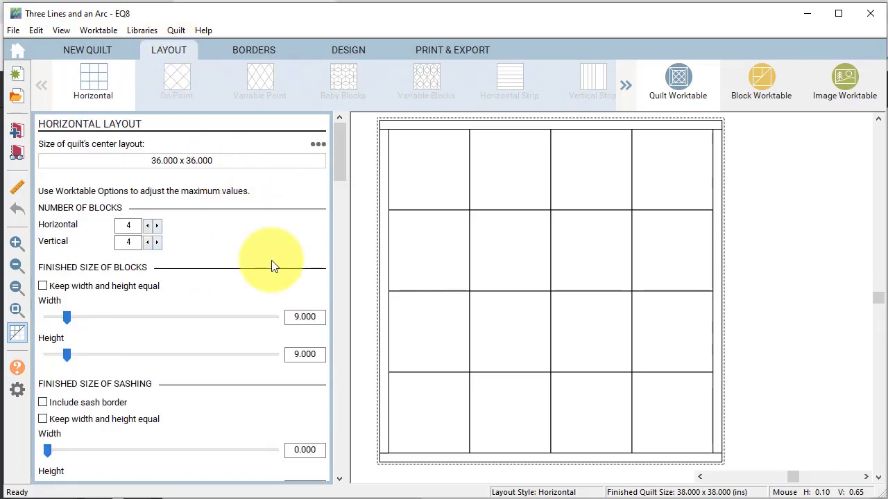
{"action": "mouse_move", "coordinate": [336, 382]}
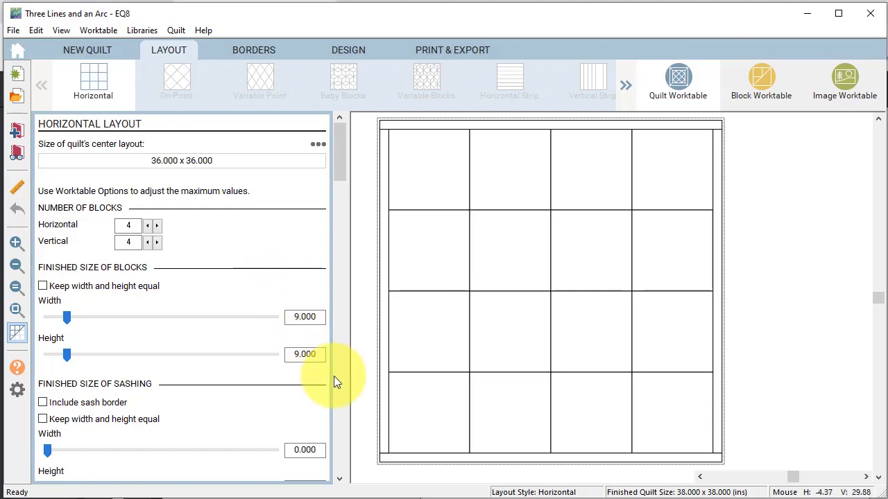
{"action": "mouse_move", "coordinate": [253, 50]}
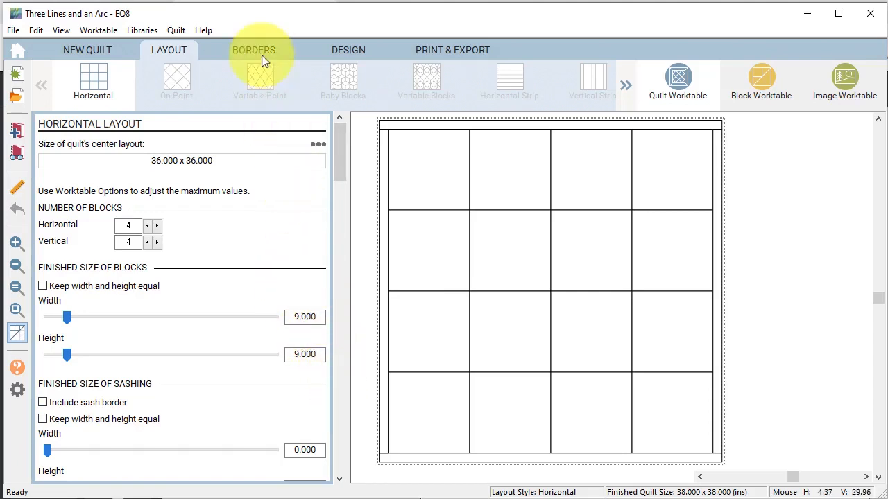
- Make the quilt's border mitered in the Borders settings
{"action": "left_click", "coordinate": [254, 50]}
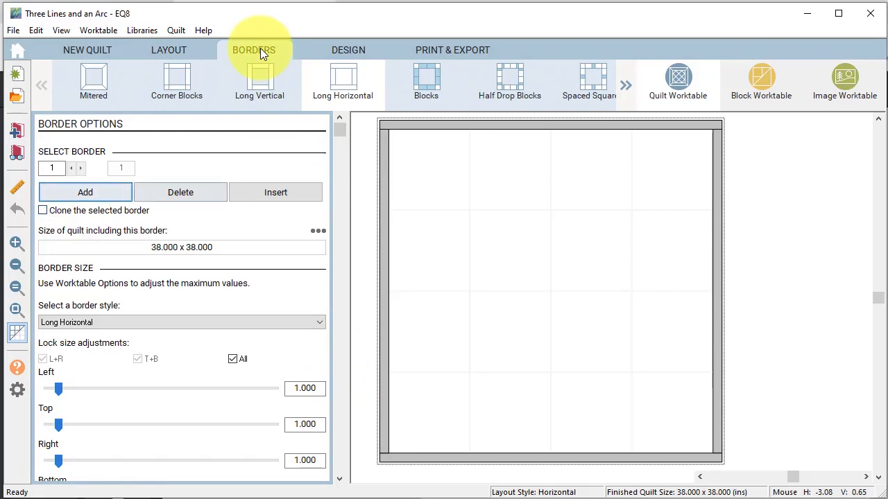
{"action": "mouse_move", "coordinate": [94, 82]}
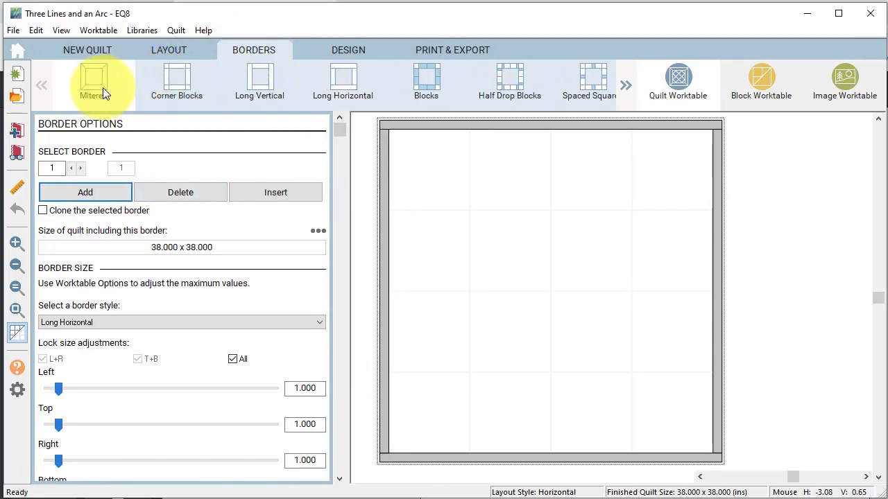
{"action": "left_click", "coordinate": [94, 79]}
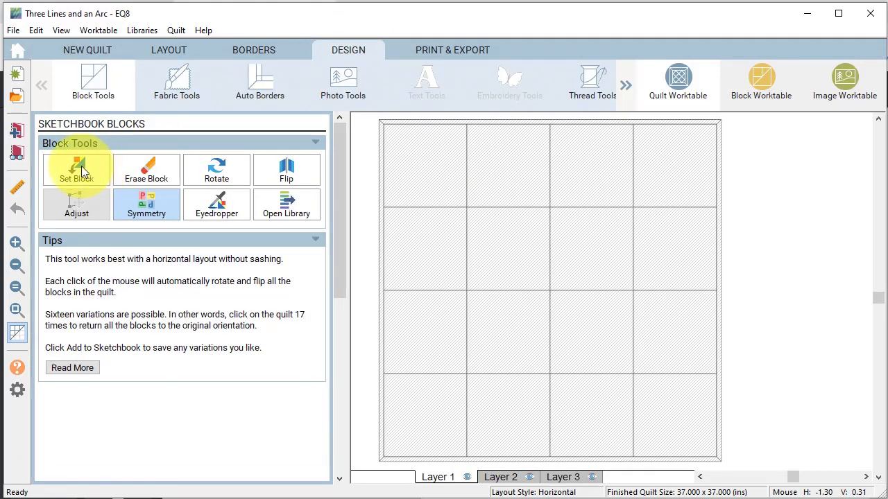
- Switch to Set Block to place sketchbook blocks into the quilt
{"action": "left_click", "coordinate": [76, 170]}
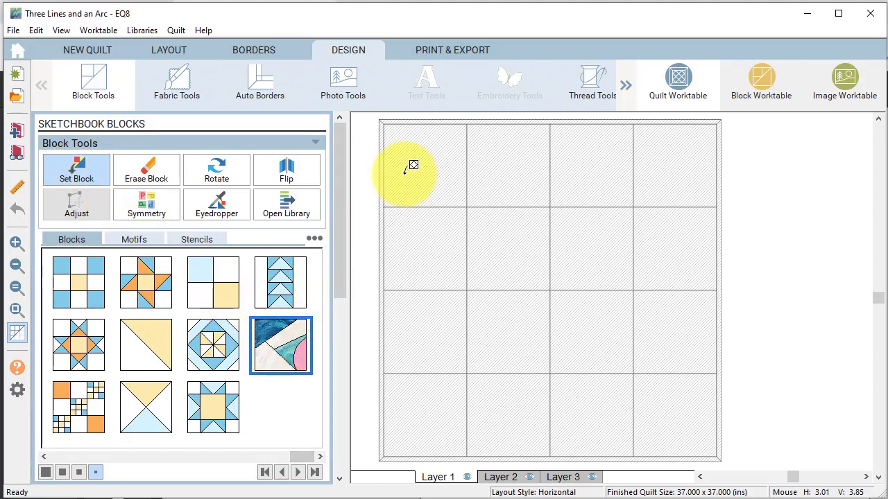
{"action": "mouse_move", "coordinate": [446, 159]}
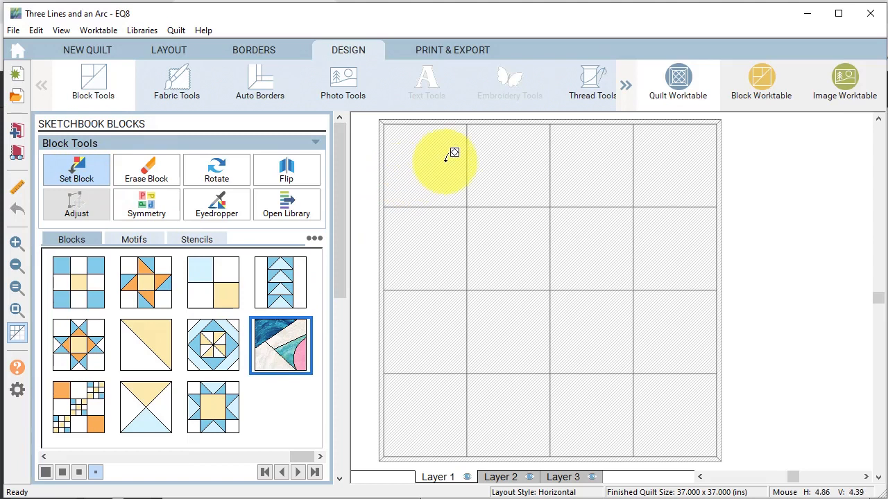
{"action": "mouse_move", "coordinate": [447, 160]}
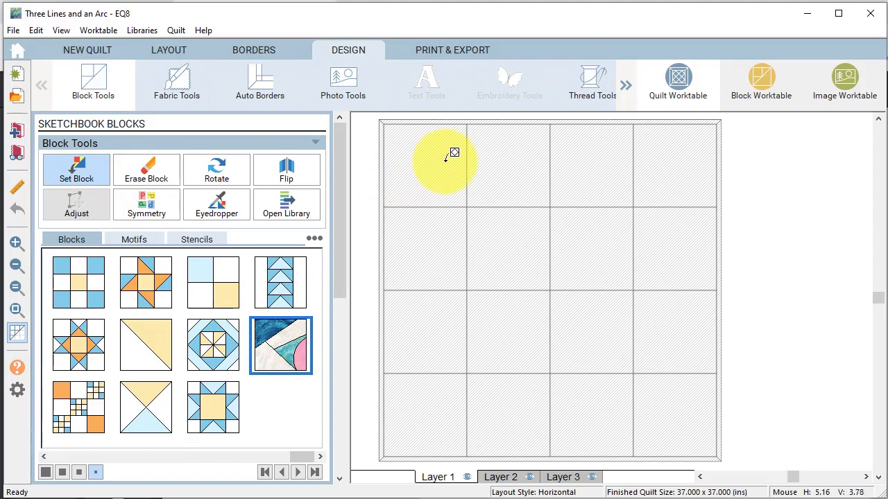
{"action": "mouse_move", "coordinate": [451, 155]}
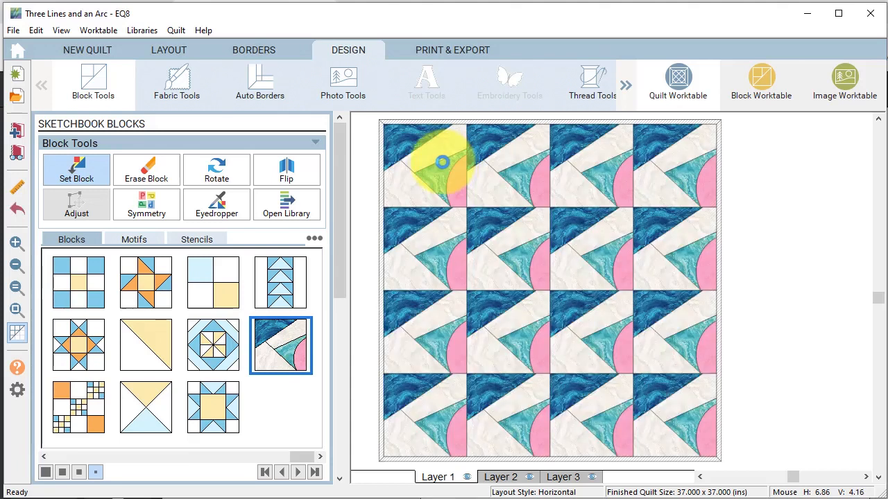
- Paint the border with pink fabric, then return to Block Tools
{"action": "left_click", "coordinate": [177, 82]}
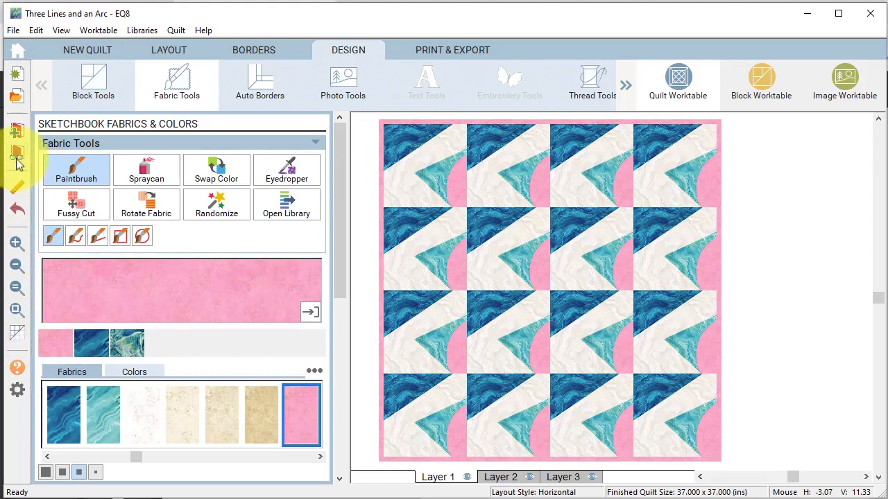
{"action": "left_click", "coordinate": [91, 82]}
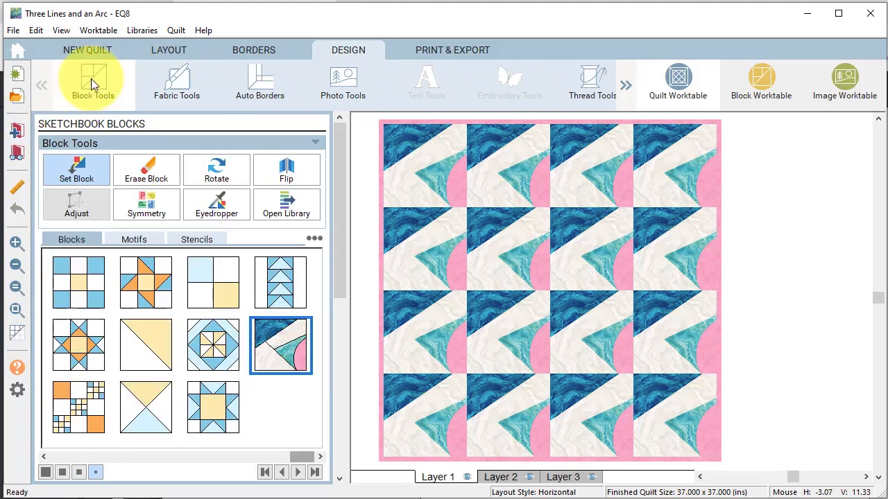
- Cycle the blocks through symmetry variations, saving two layouts to the sketchbook
{"action": "left_click", "coordinate": [146, 202]}
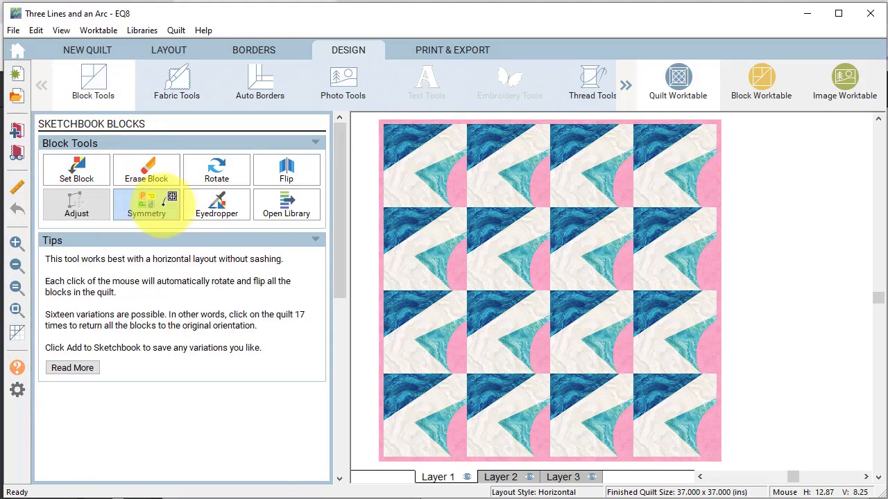
{"action": "left_click", "coordinate": [680, 299]}
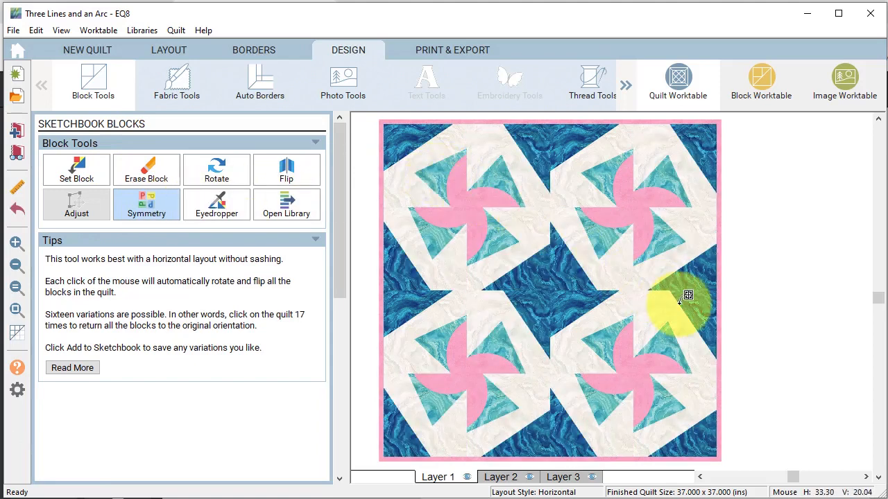
{"action": "mouse_move", "coordinate": [594, 361]}
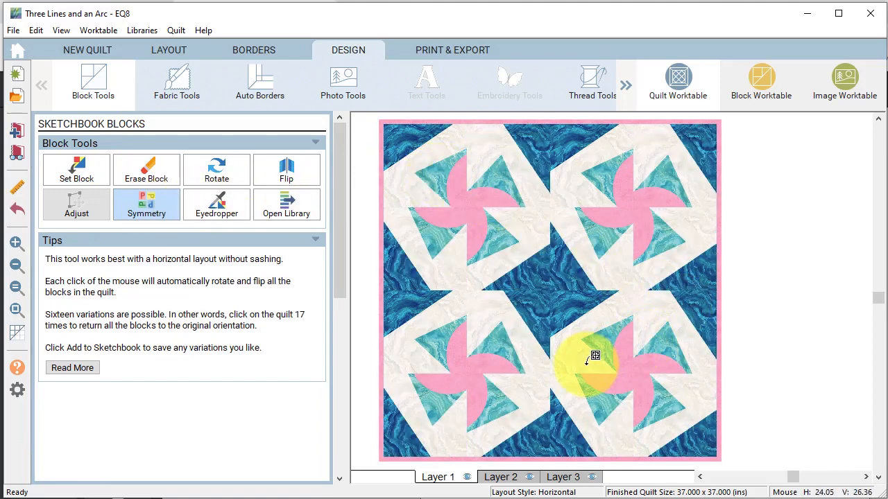
{"action": "left_click", "coordinate": [594, 360]}
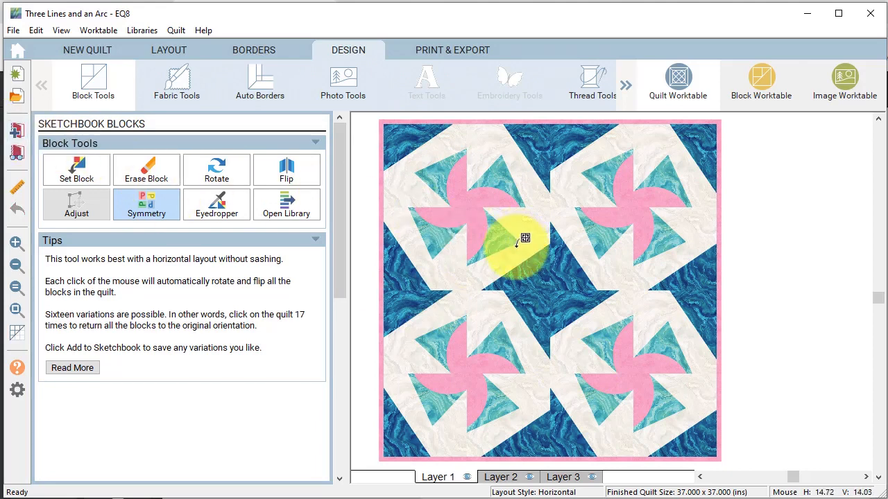
{"action": "left_click", "coordinate": [524, 239]}
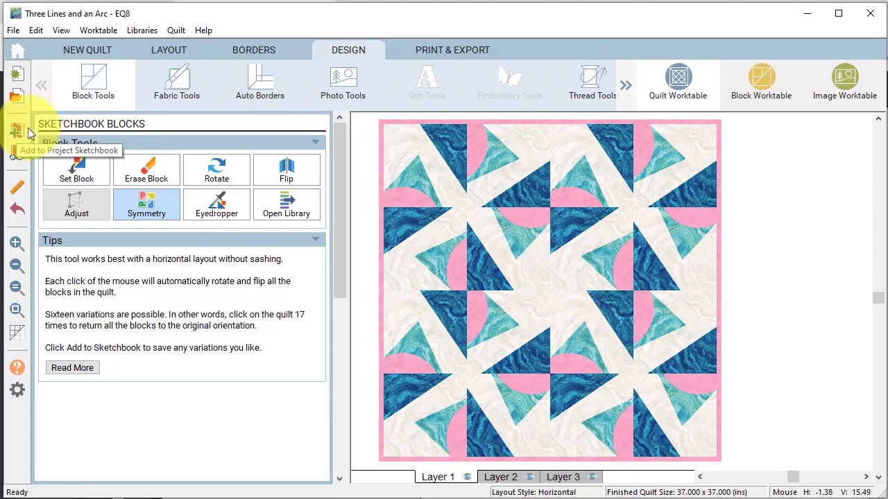
{"action": "left_click", "coordinate": [572, 221]}
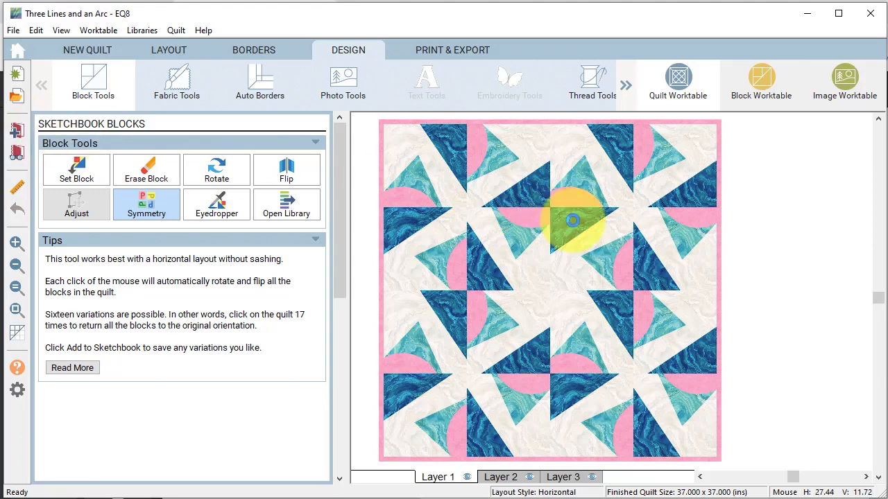
{"action": "left_click", "coordinate": [571, 215]}
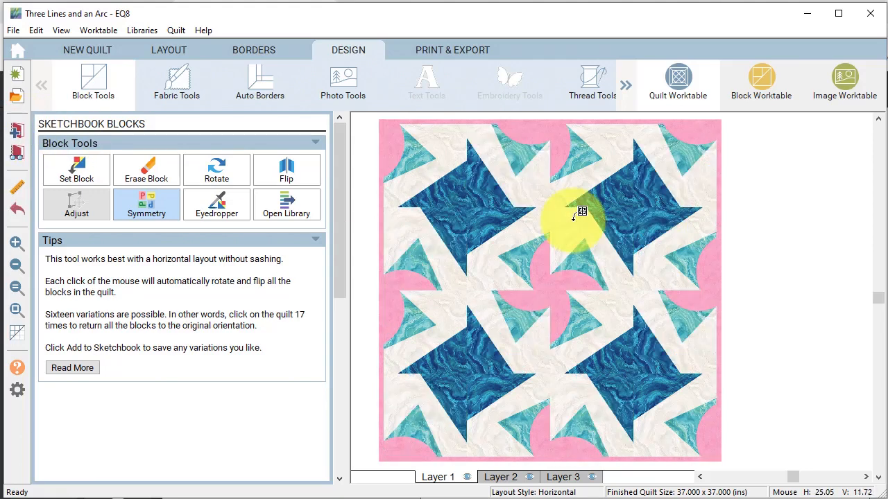
{"action": "left_click", "coordinate": [581, 211]}
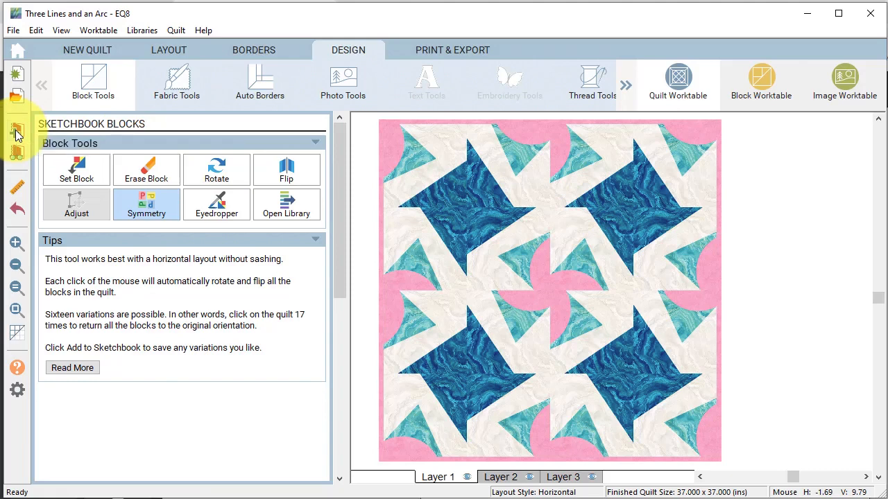
- Cycle through five more symmetry variations to a new rotated and flipped arrangement
{"action": "left_click", "coordinate": [541, 257]}
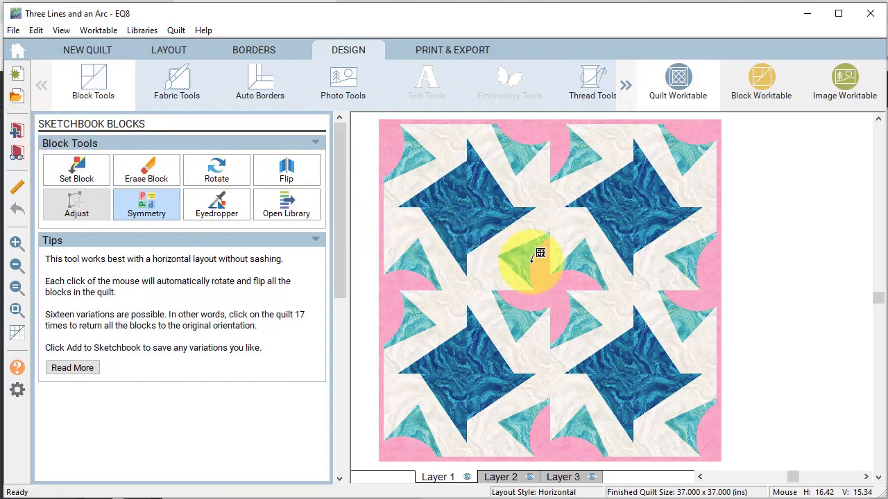
{"action": "left_click", "coordinate": [539, 253]}
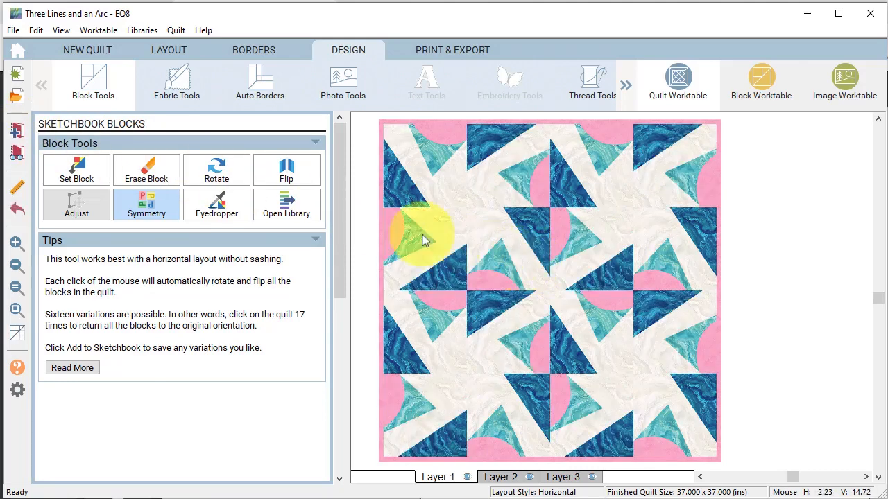
{"action": "left_click", "coordinate": [538, 236]}
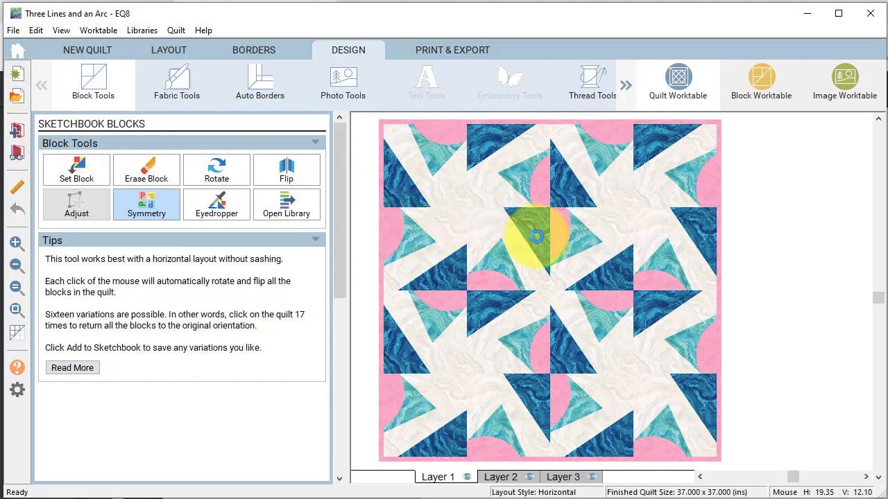
{"action": "left_click", "coordinate": [544, 236]}
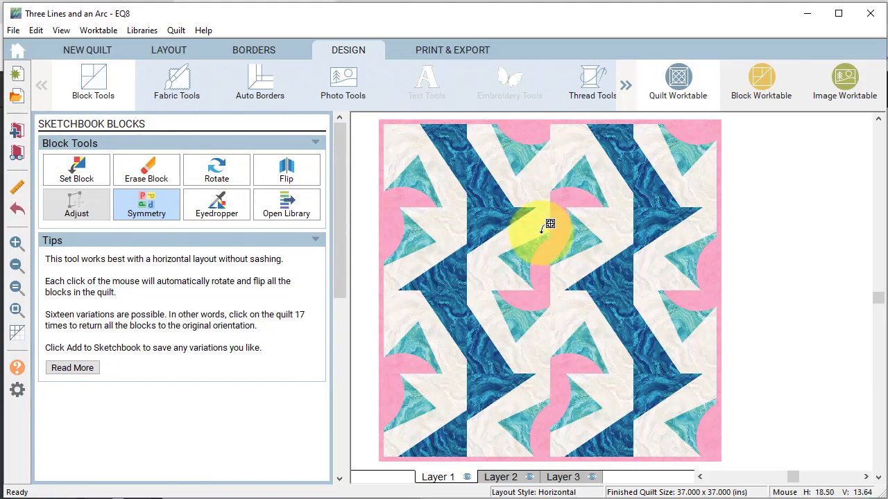
{"action": "left_click", "coordinate": [543, 229]}
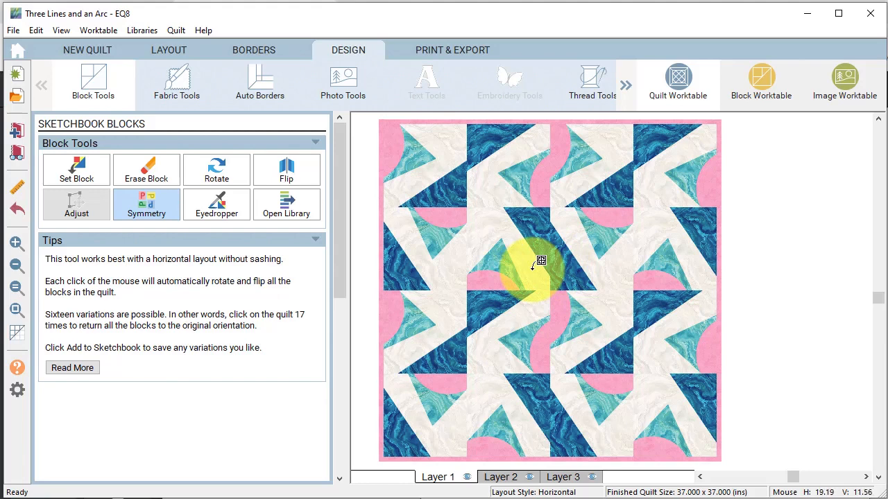
{"action": "mouse_move", "coordinate": [534, 275]}
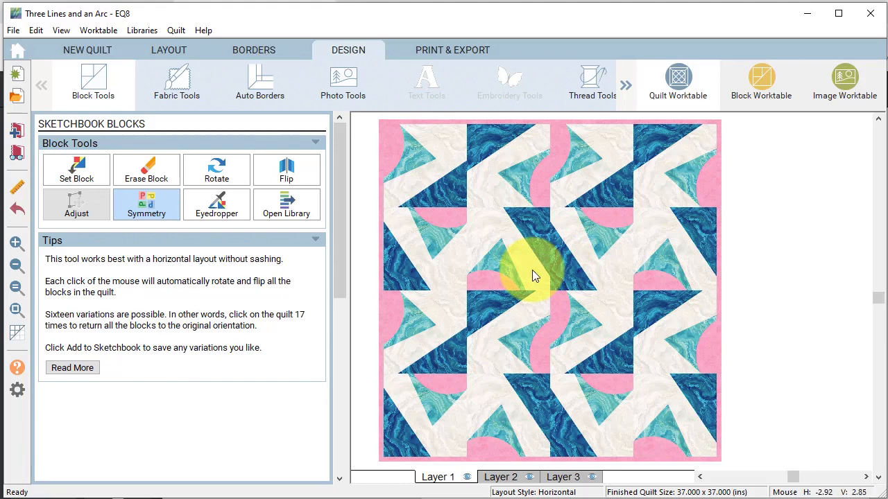
- Switch to Fabric Tools to recolour quilt patches with the pale pink fabric
{"action": "left_click", "coordinate": [175, 82]}
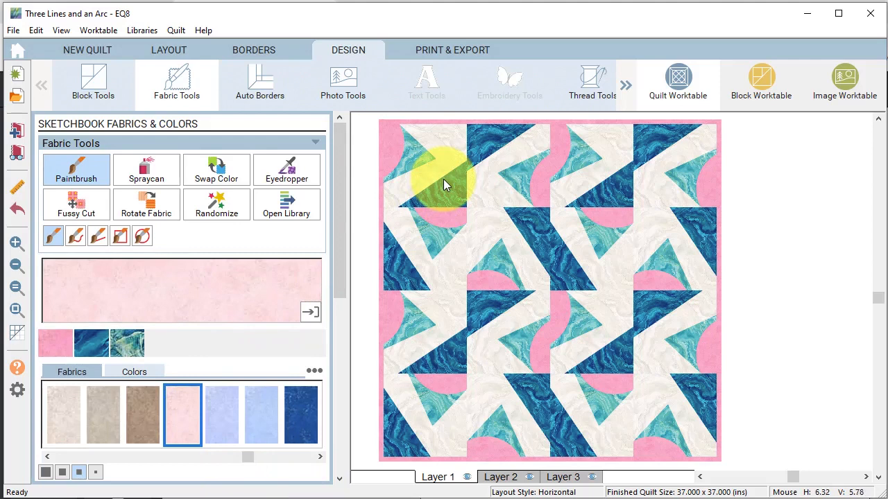
{"action": "mouse_move", "coordinate": [455, 193]}
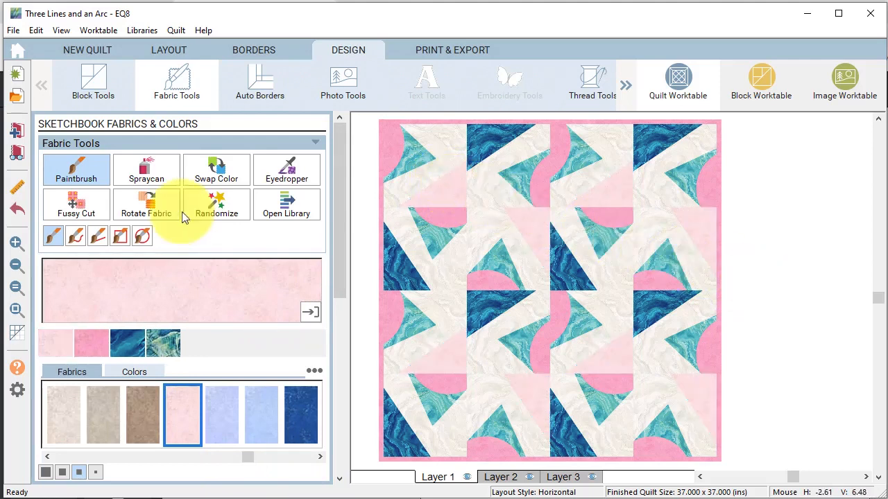
- Return to the Symmetry tool and cycle the recoloured quilt through three more block variations
{"action": "left_click", "coordinate": [93, 80]}
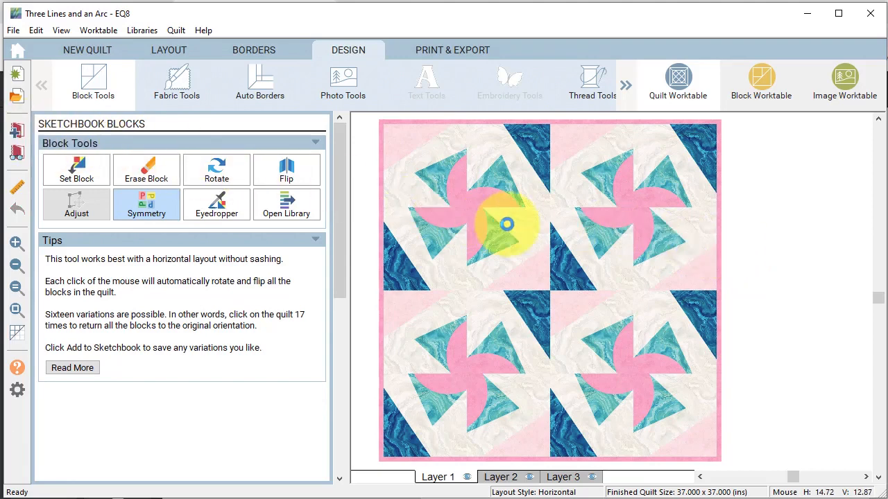
{"action": "left_click", "coordinate": [506, 223]}
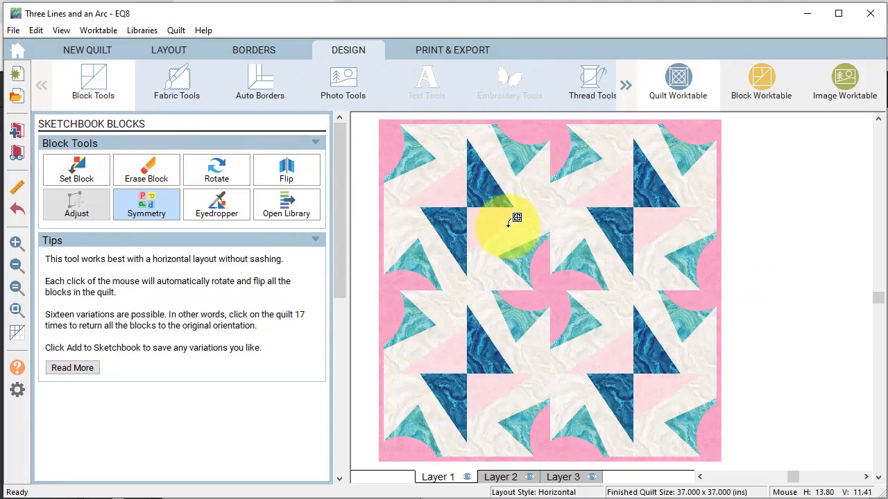
{"action": "left_click", "coordinate": [516, 221]}
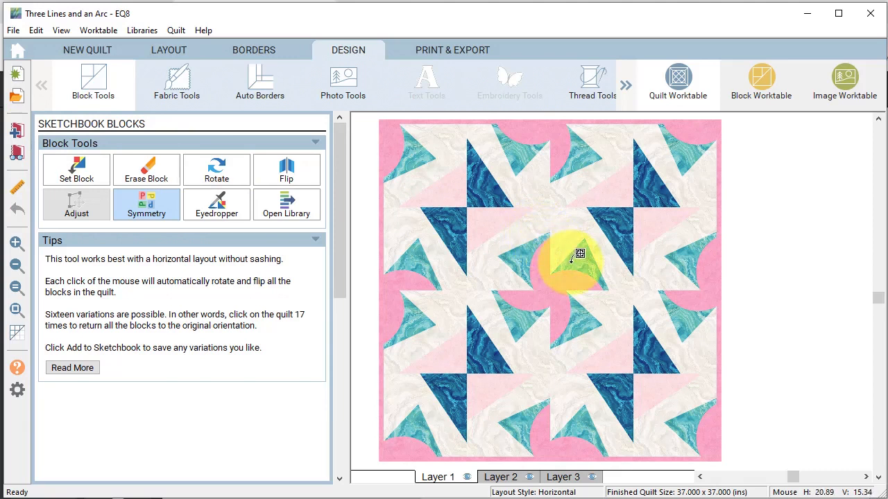
{"action": "mouse_move", "coordinate": [580, 261]}
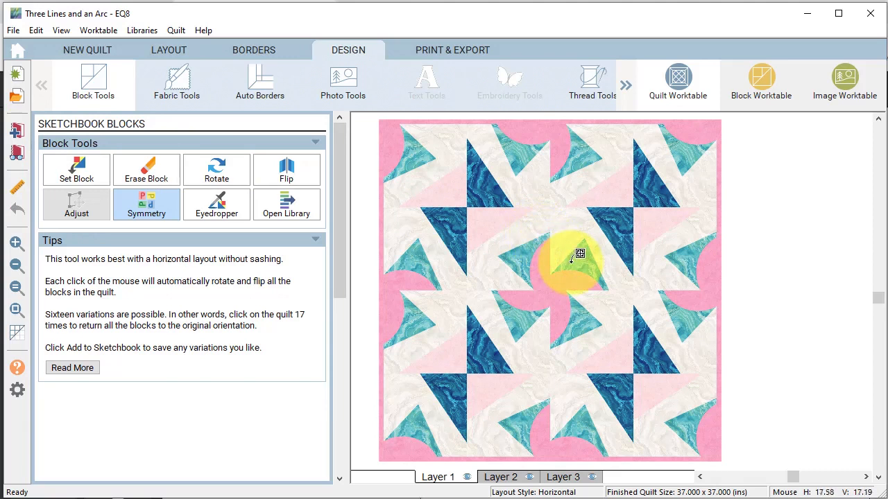
{"action": "left_click", "coordinate": [580, 253]}
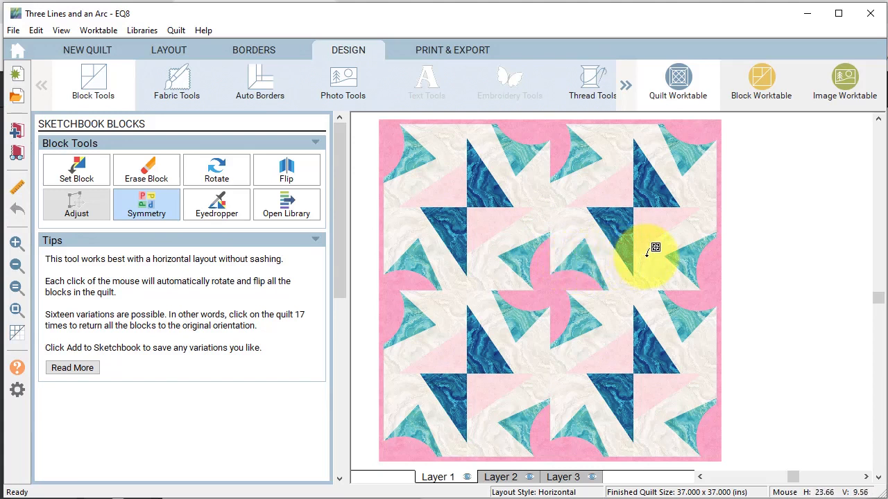
{"action": "mouse_move", "coordinate": [655, 248]}
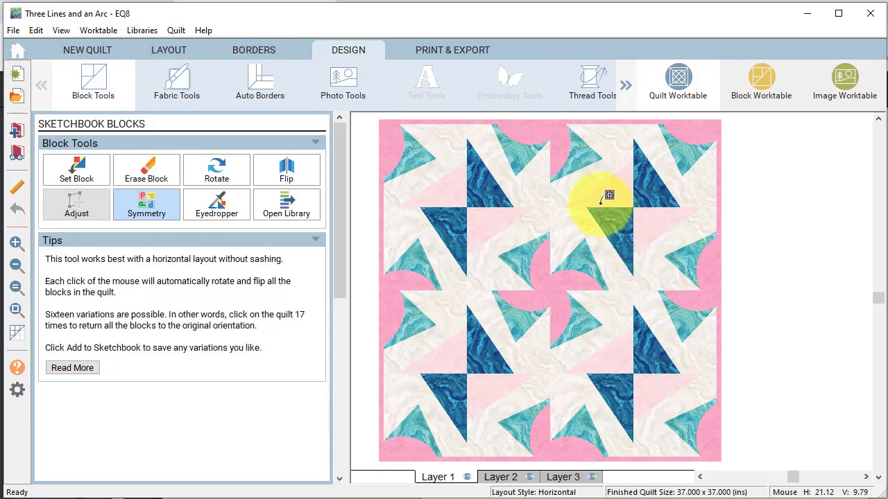
{"action": "mouse_move", "coordinate": [579, 173]}
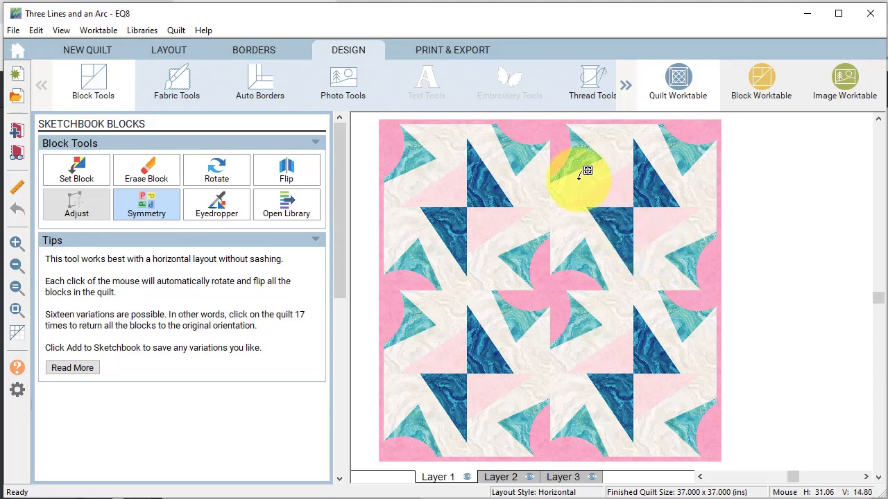